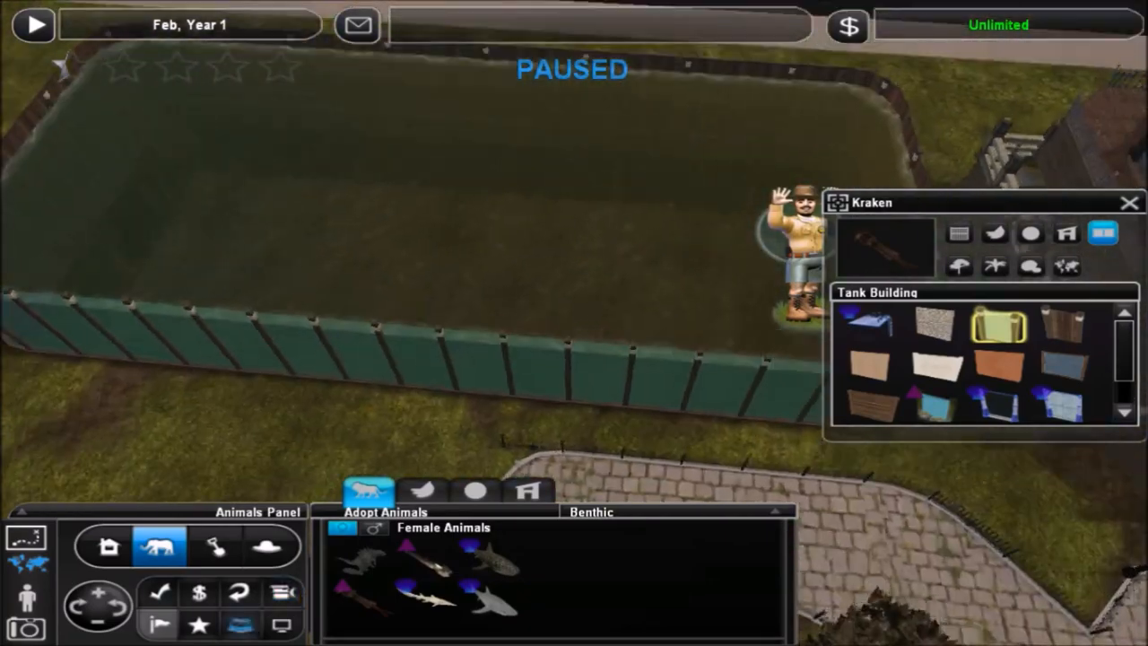
Step: Place a fathead minnow as kraken food and pick rocks for the tank floor
{"action": "left_click", "coordinate": [106, 546]}
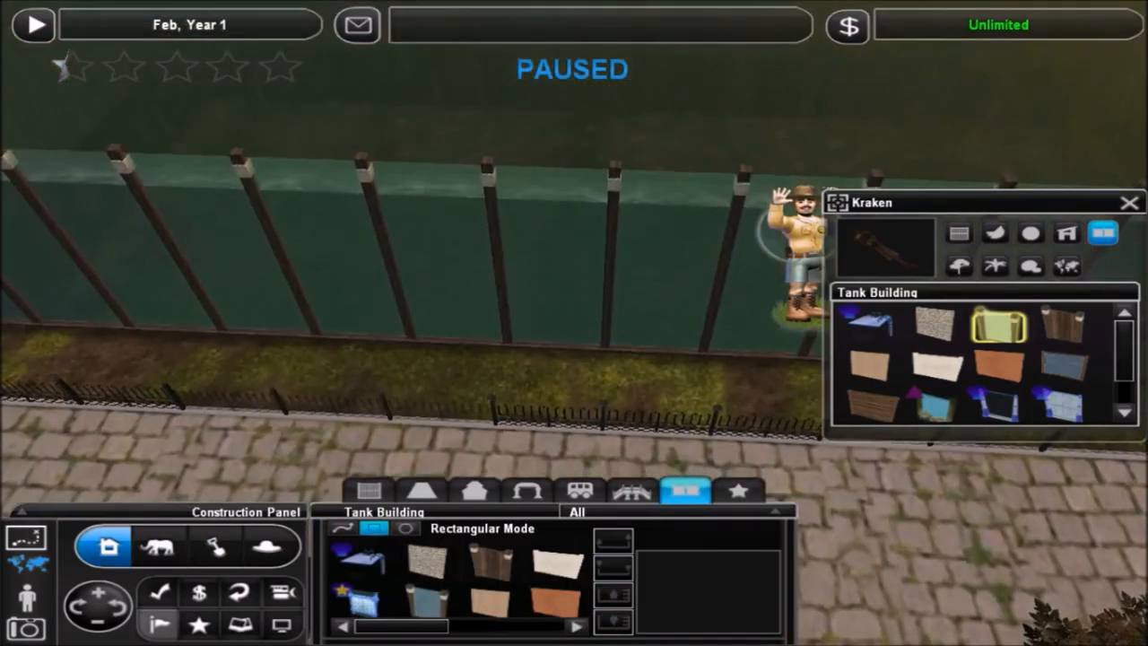
{"action": "left_click", "coordinate": [1030, 235]}
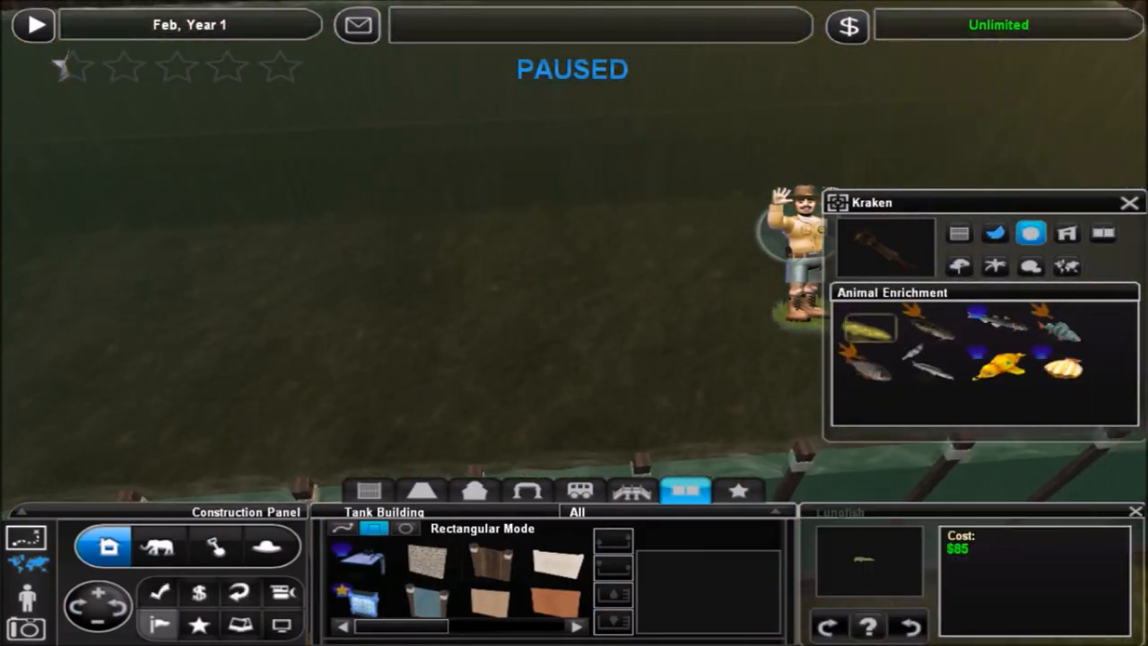
{"action": "left_click", "coordinate": [993, 235]}
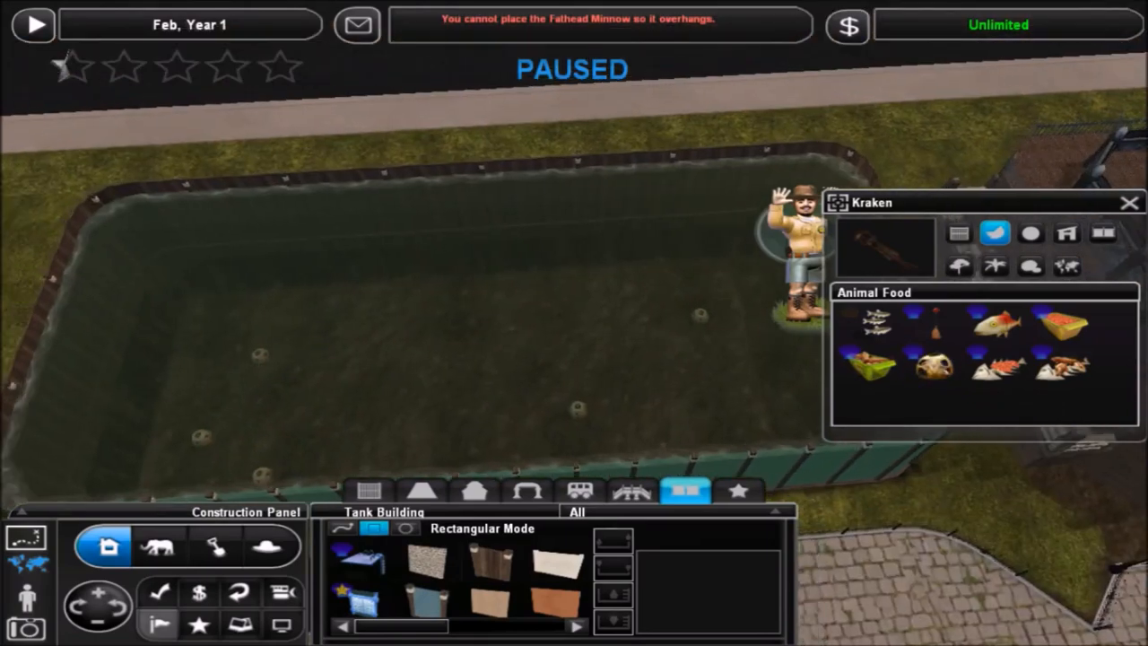
{"action": "left_click", "coordinate": [212, 543]}
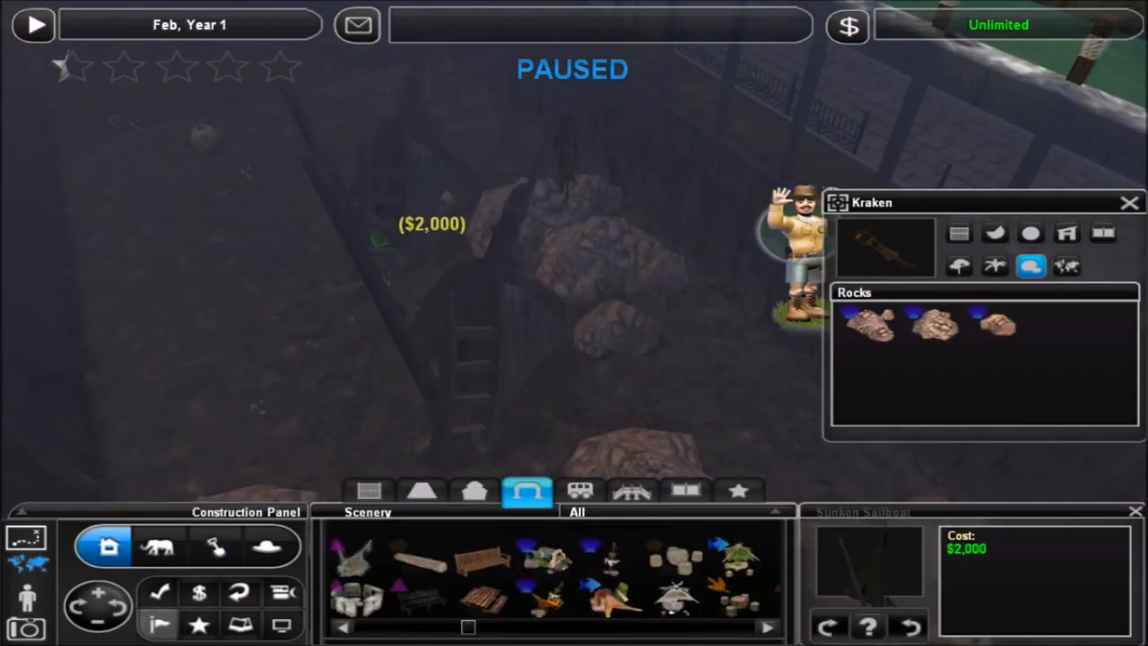
Step: Place the sunken sailboat and scatter more rocks around it on the tank floor
{"action": "left_click", "coordinate": [545, 601]}
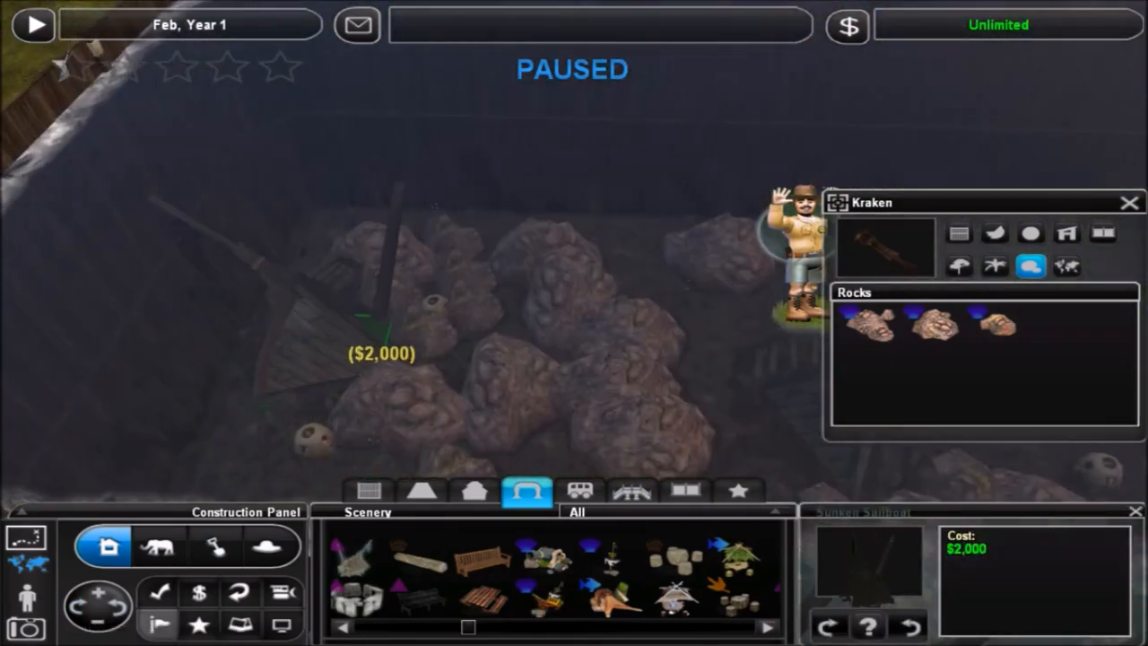
{"action": "left_click", "coordinate": [611, 605]}
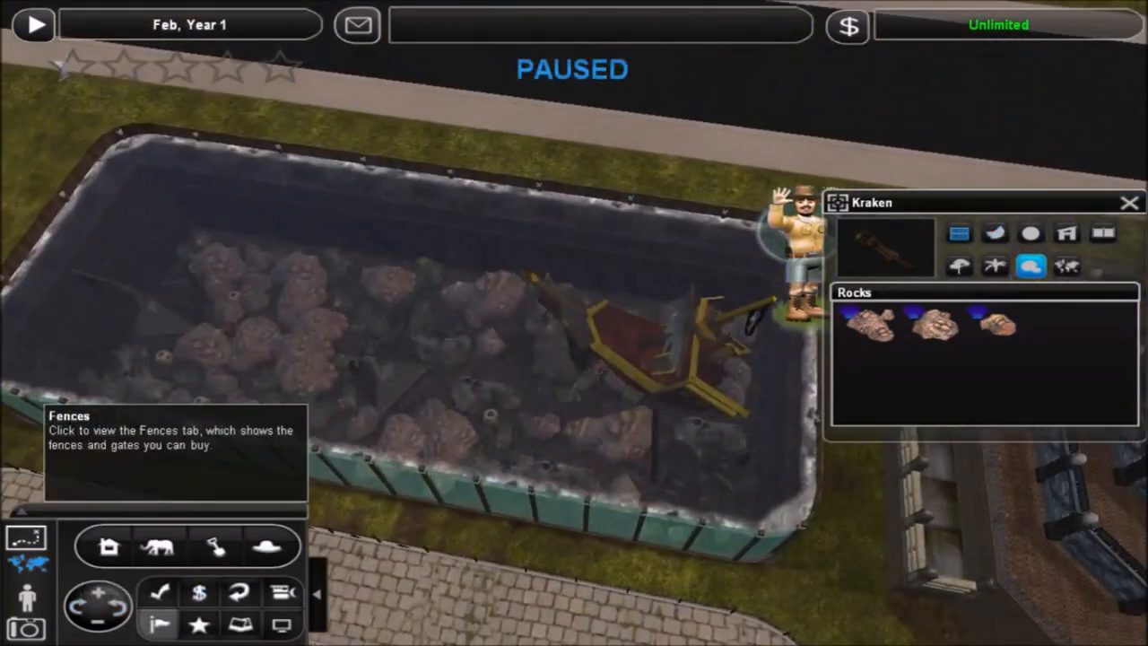
Step: Add arctic cod, sea stars among the rocks, and a tank light to the kraken tank
{"action": "left_click", "coordinate": [1097, 236]}
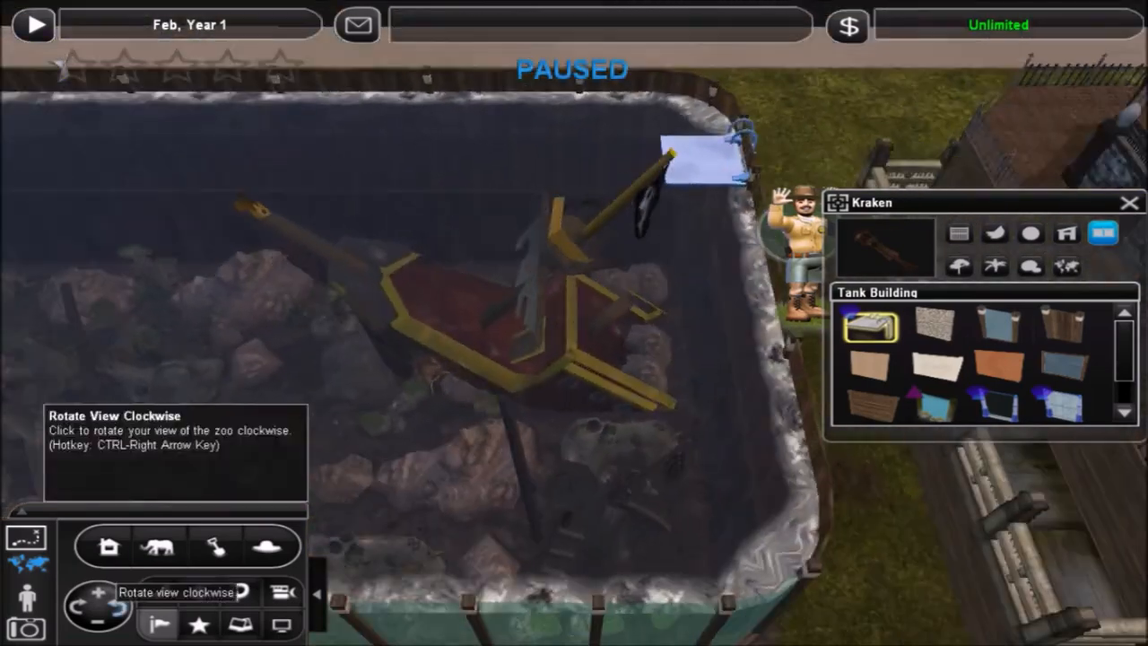
{"action": "left_click", "coordinate": [1025, 235]}
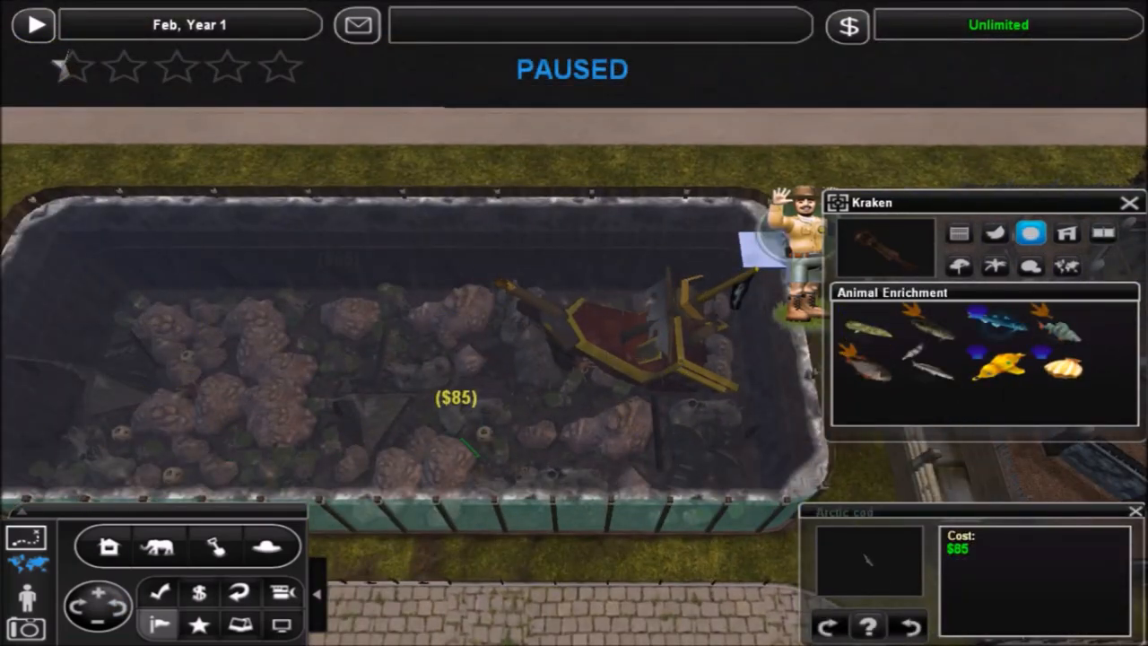
{"action": "left_click", "coordinate": [996, 266]}
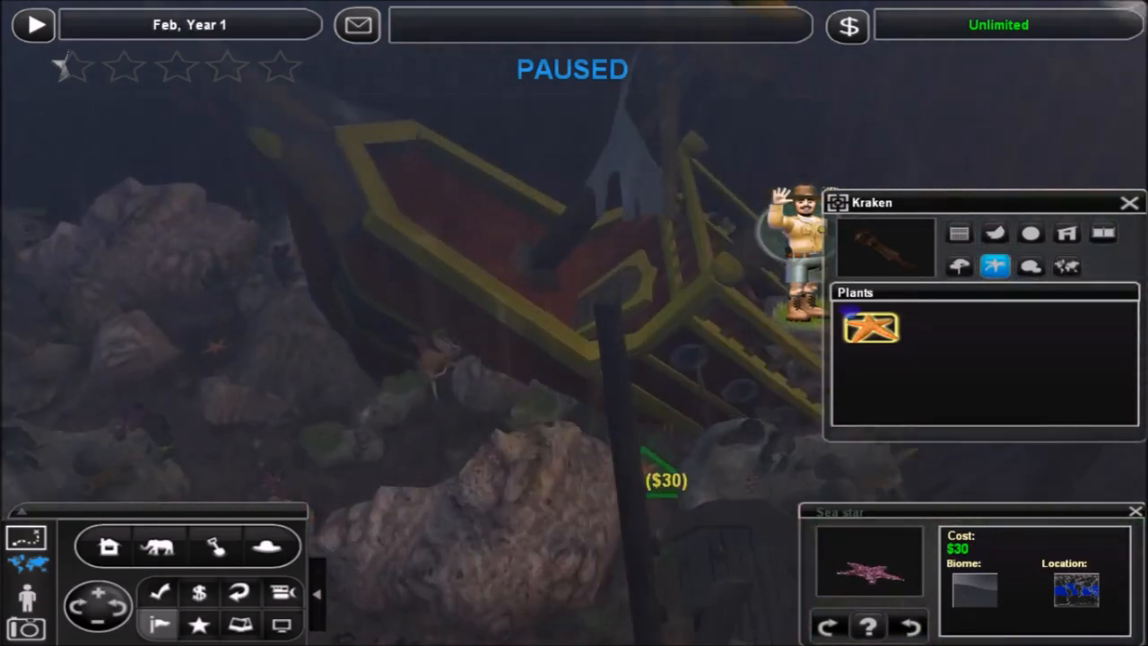
{"action": "left_click", "coordinate": [105, 546]}
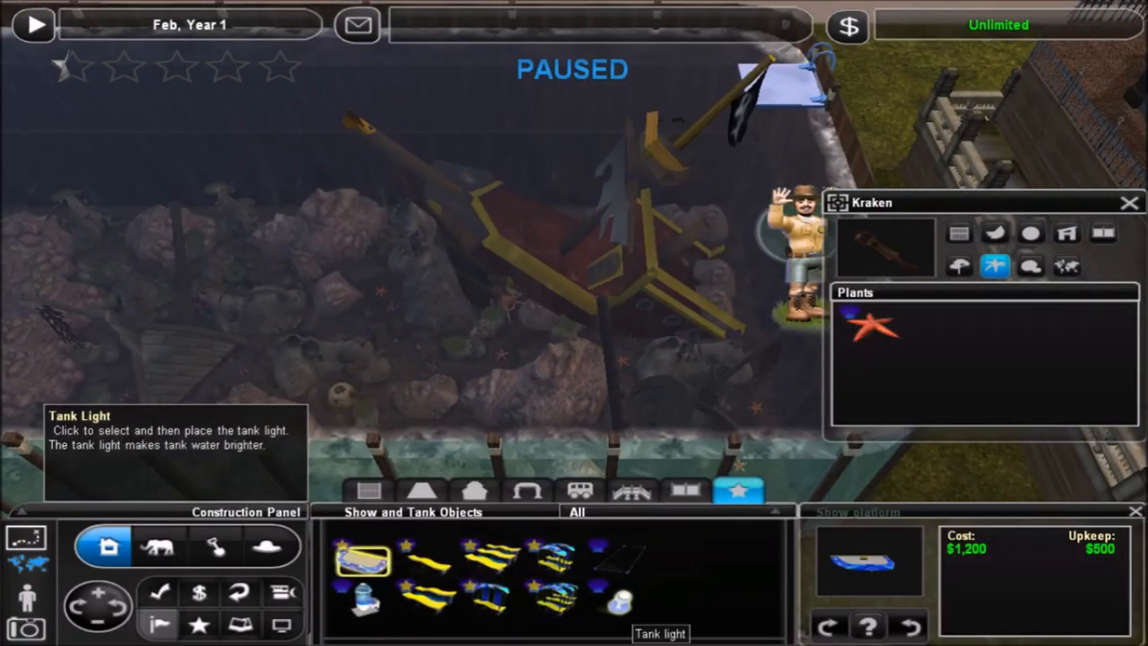
{"action": "left_click", "coordinate": [622, 604]}
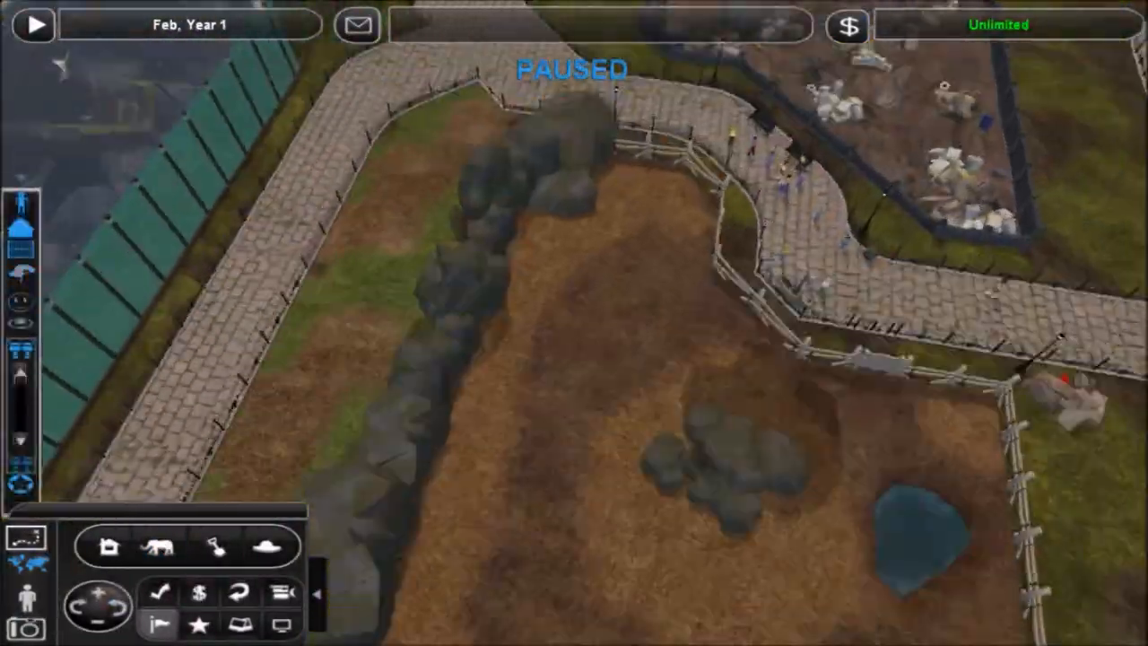
Step: Place a cannon on the grass beside the tank and position coastal ruins near it
{"action": "left_click", "coordinate": [208, 545]}
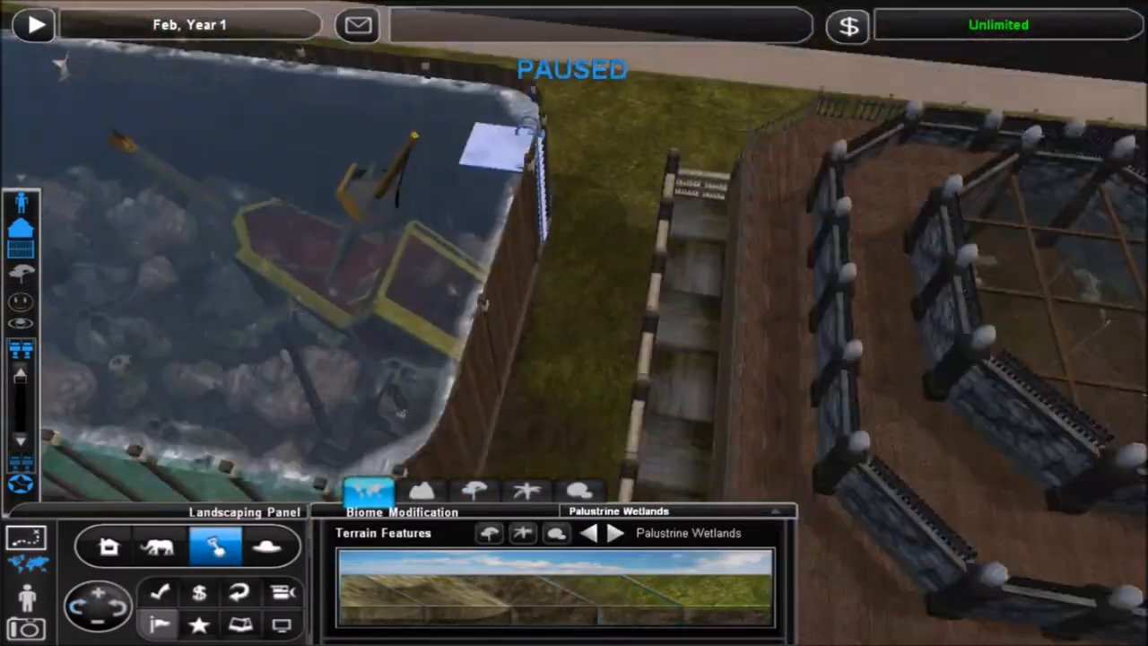
{"action": "left_click", "coordinate": [111, 547]}
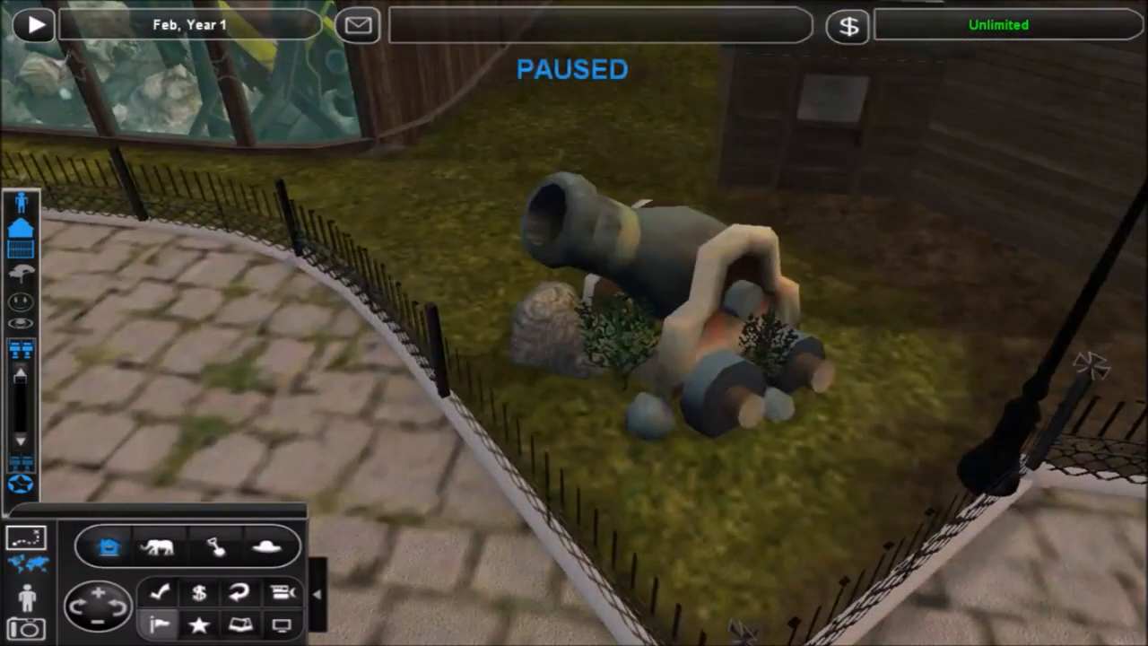
{"action": "left_click", "coordinate": [104, 547]}
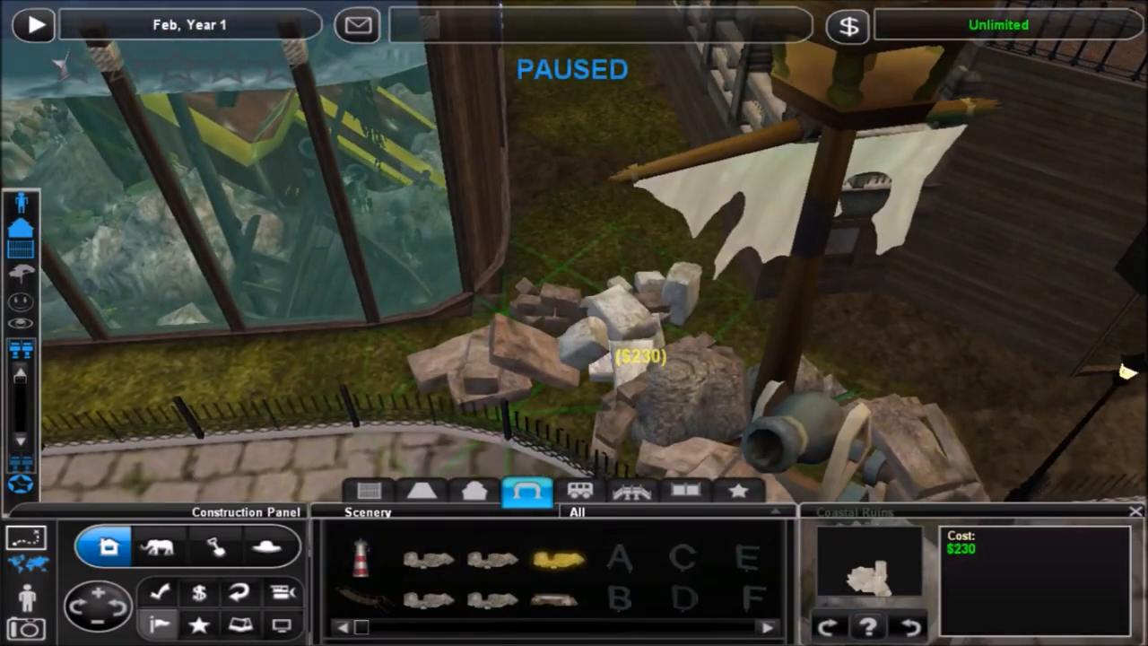
Step: Adopt a male kraken from the Benthic animals list
{"action": "left_click", "coordinate": [169, 547]}
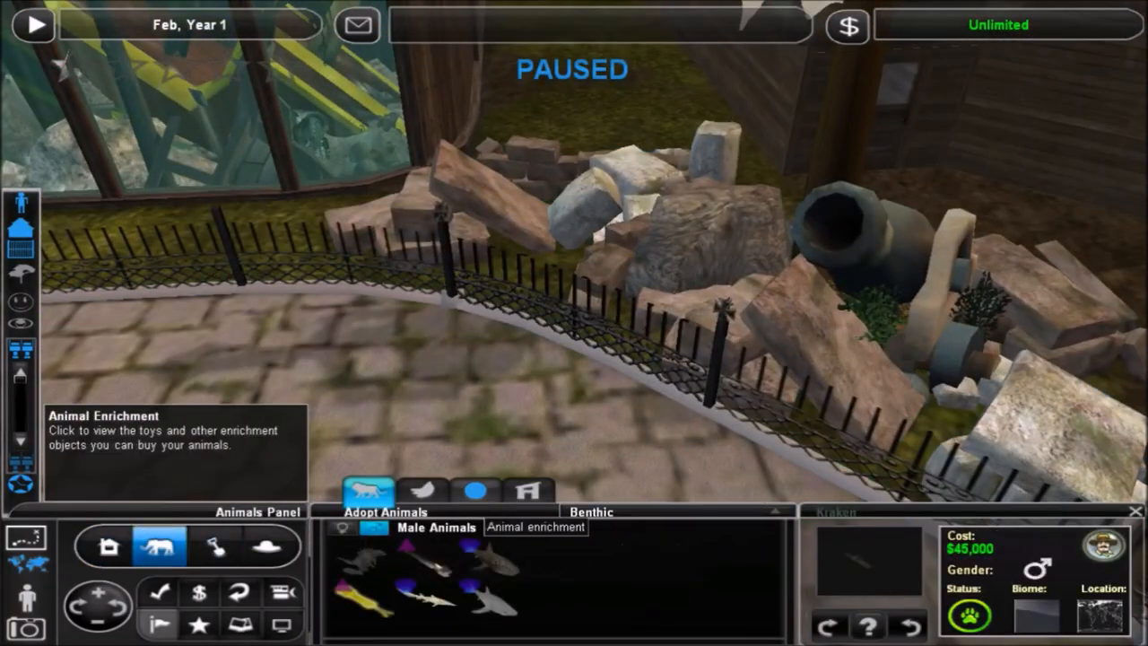
{"action": "left_click", "coordinate": [474, 491]}
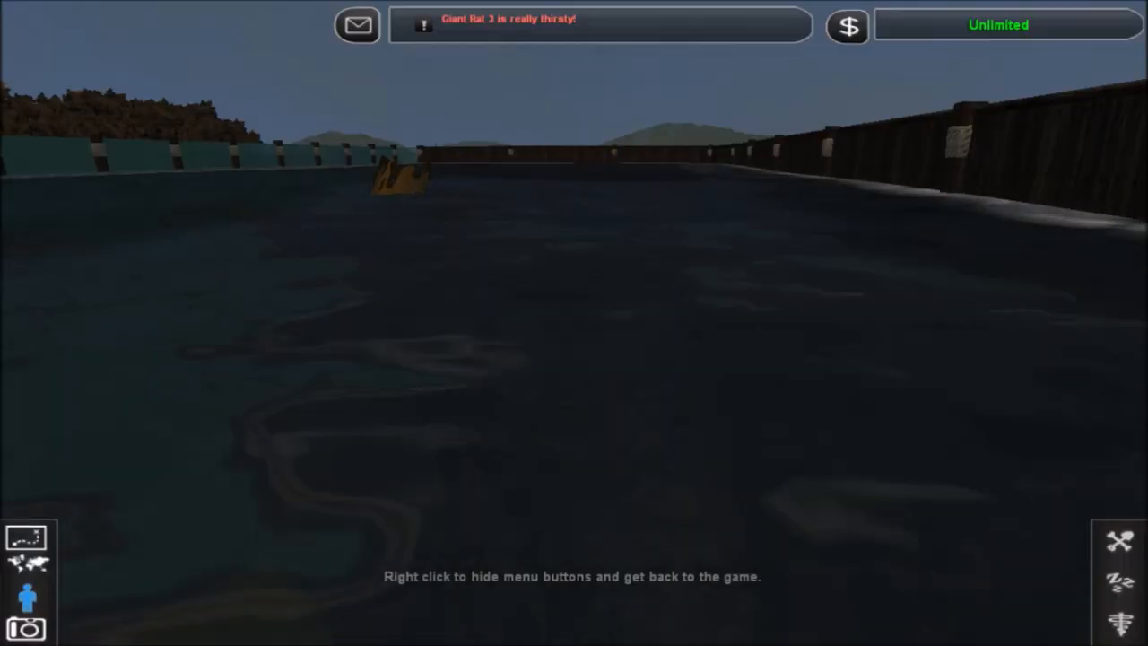
Step: Hide the menus while swimming through the tank, then groom Kraken 1
{"action": "right_click", "coordinate": [574, 341]}
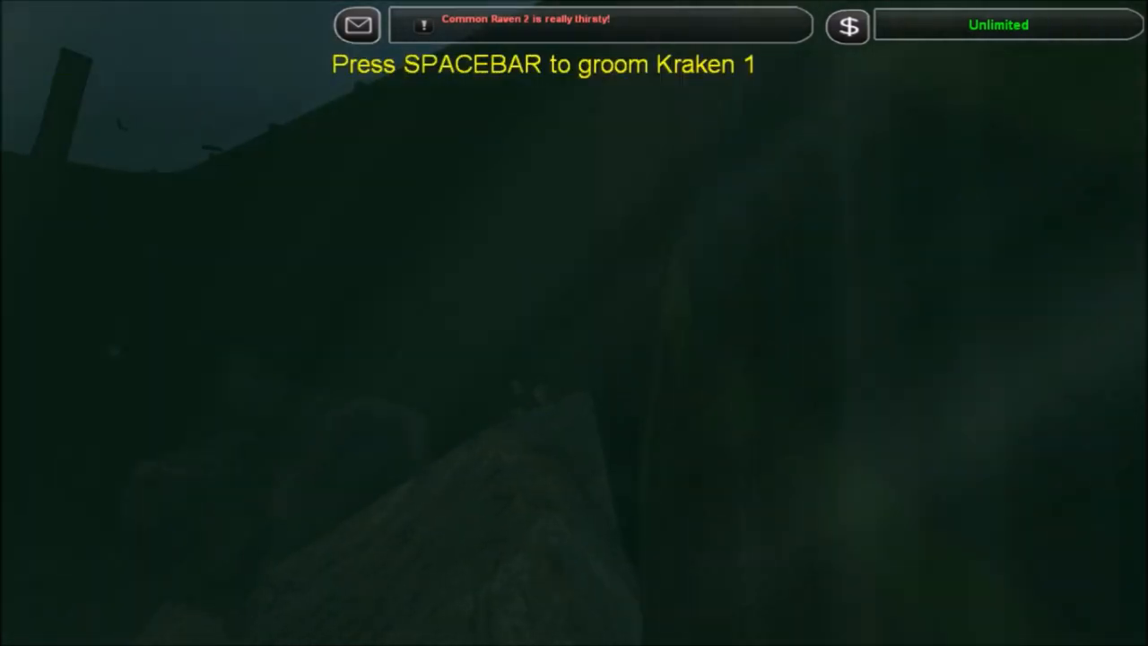
{"action": "key", "text": "space"}
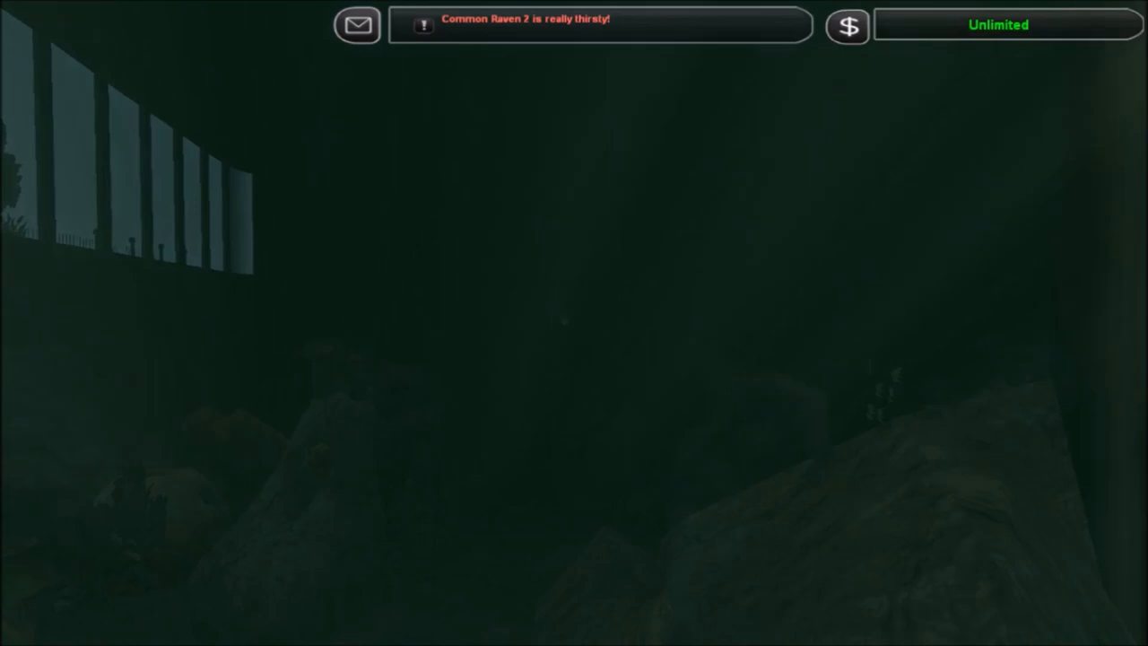